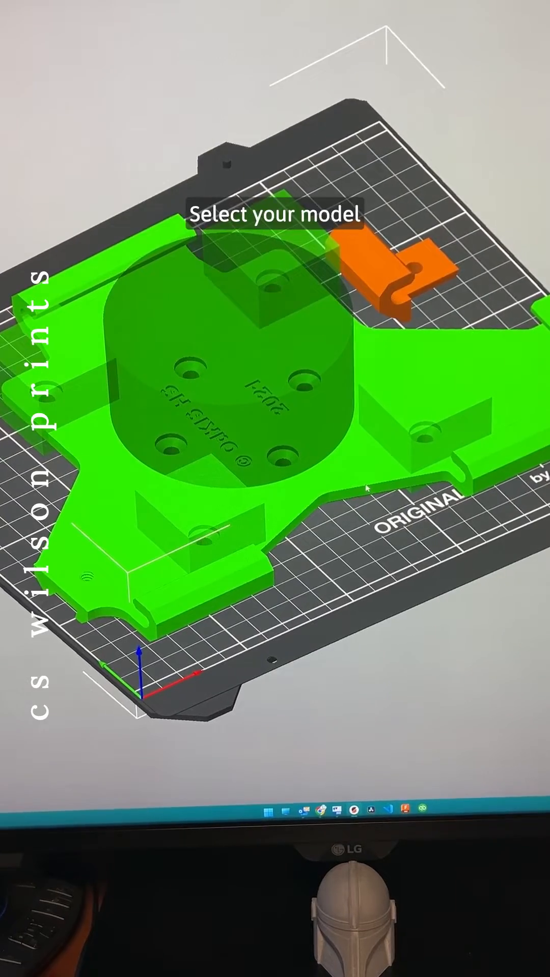
Add a cylinder negative volume to the bracket from its right-click menu
{"action": "right_click", "coordinate": [250, 405]}
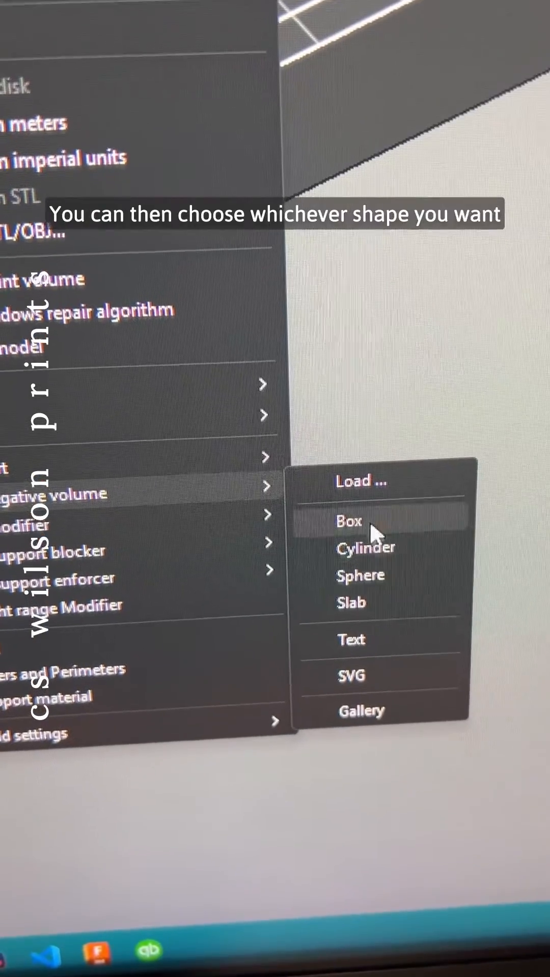
{"action": "mouse_move", "coordinate": [375, 541]}
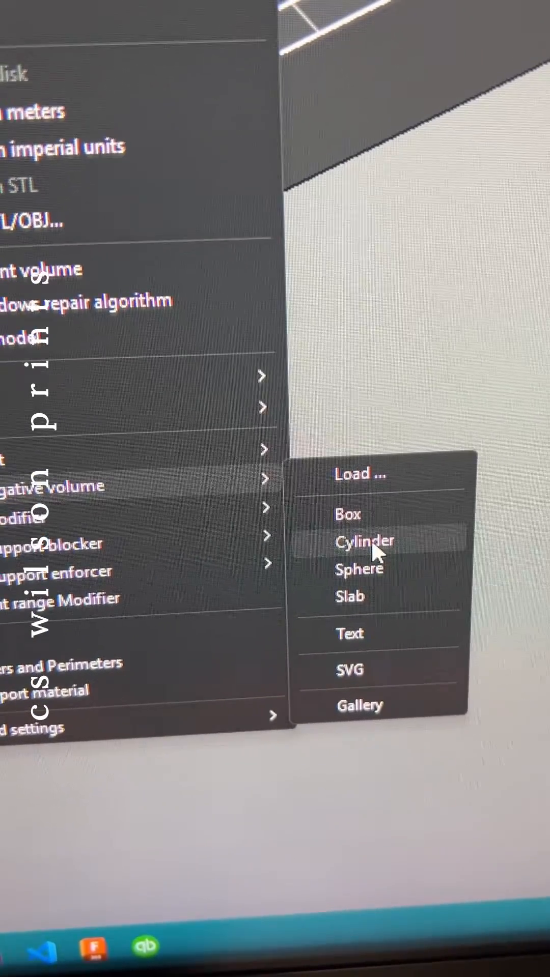
{"action": "left_click", "coordinate": [364, 541]}
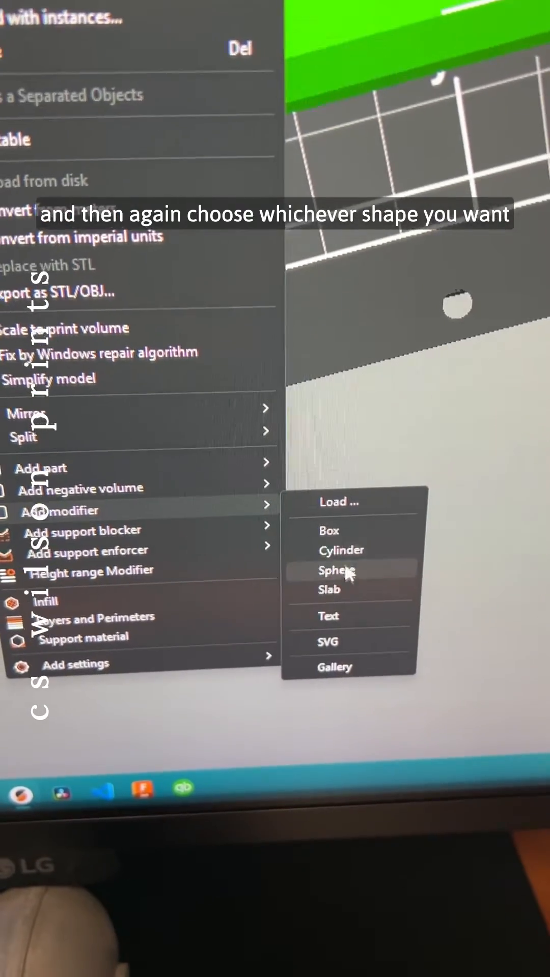
Add a sphere modifier to the bracket, giving 30% cubic infill part settings
{"action": "left_click", "coordinate": [328, 531]}
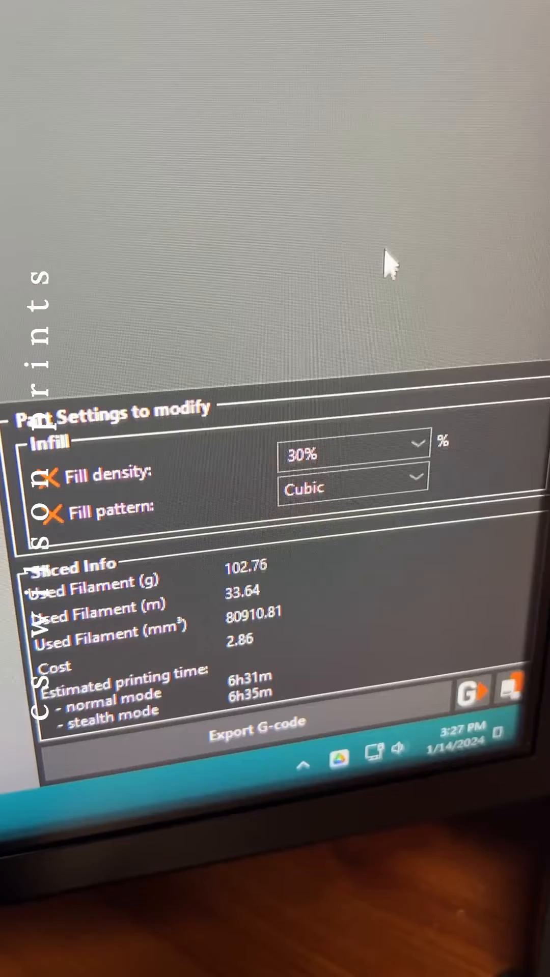
Select the modifier's Fill density field, currently 30%, for editing
{"action": "left_click", "coordinate": [352, 430]}
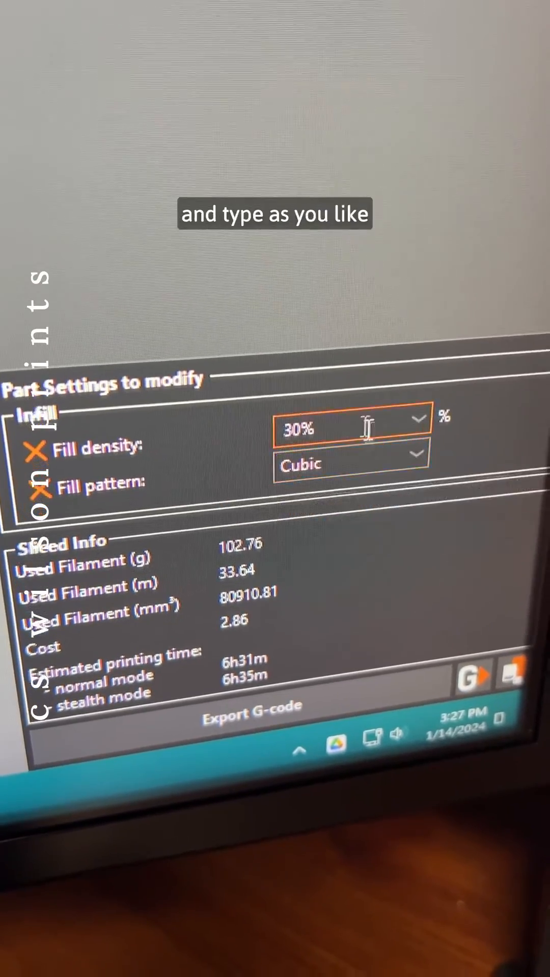